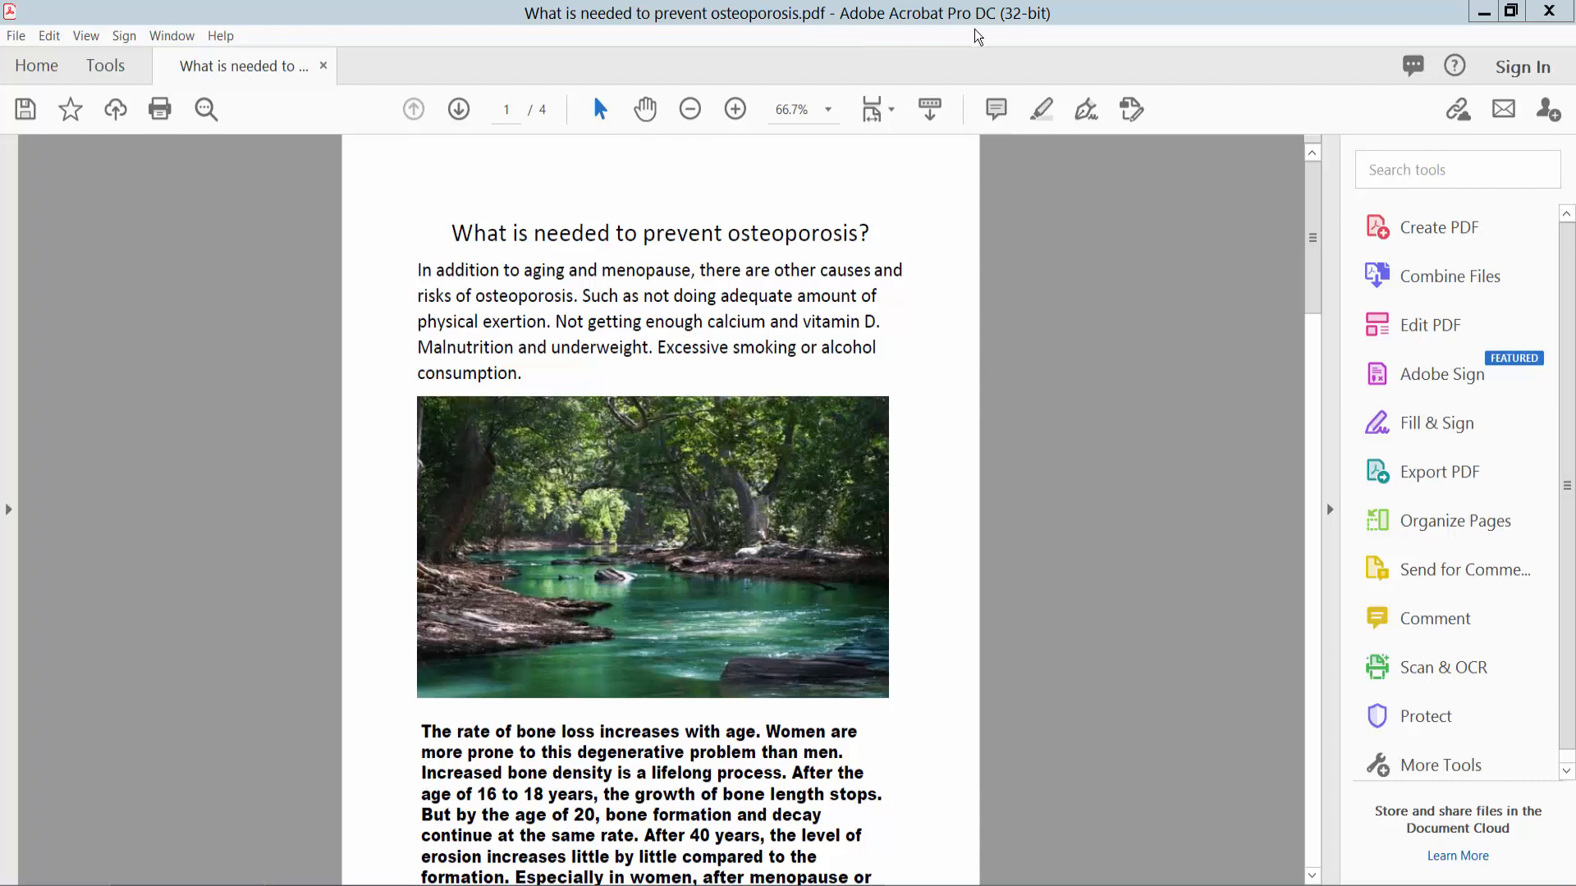
- Show the Bookmarks panel listing the Page and Untitled bookmarks, selecting Page
scroll("down", 3)
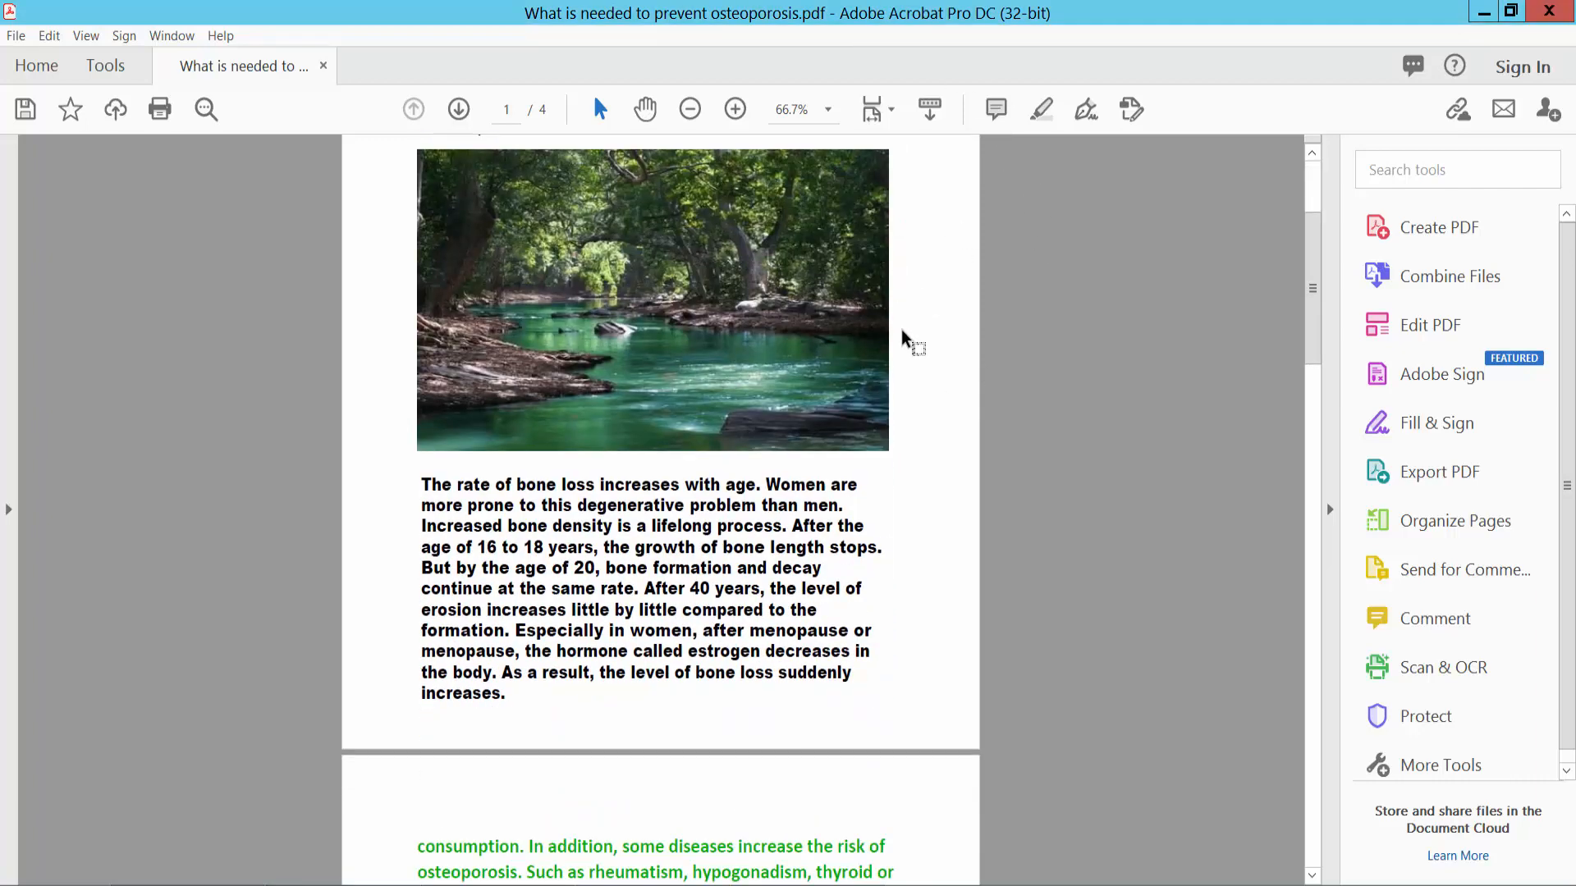
scroll("up", 3)
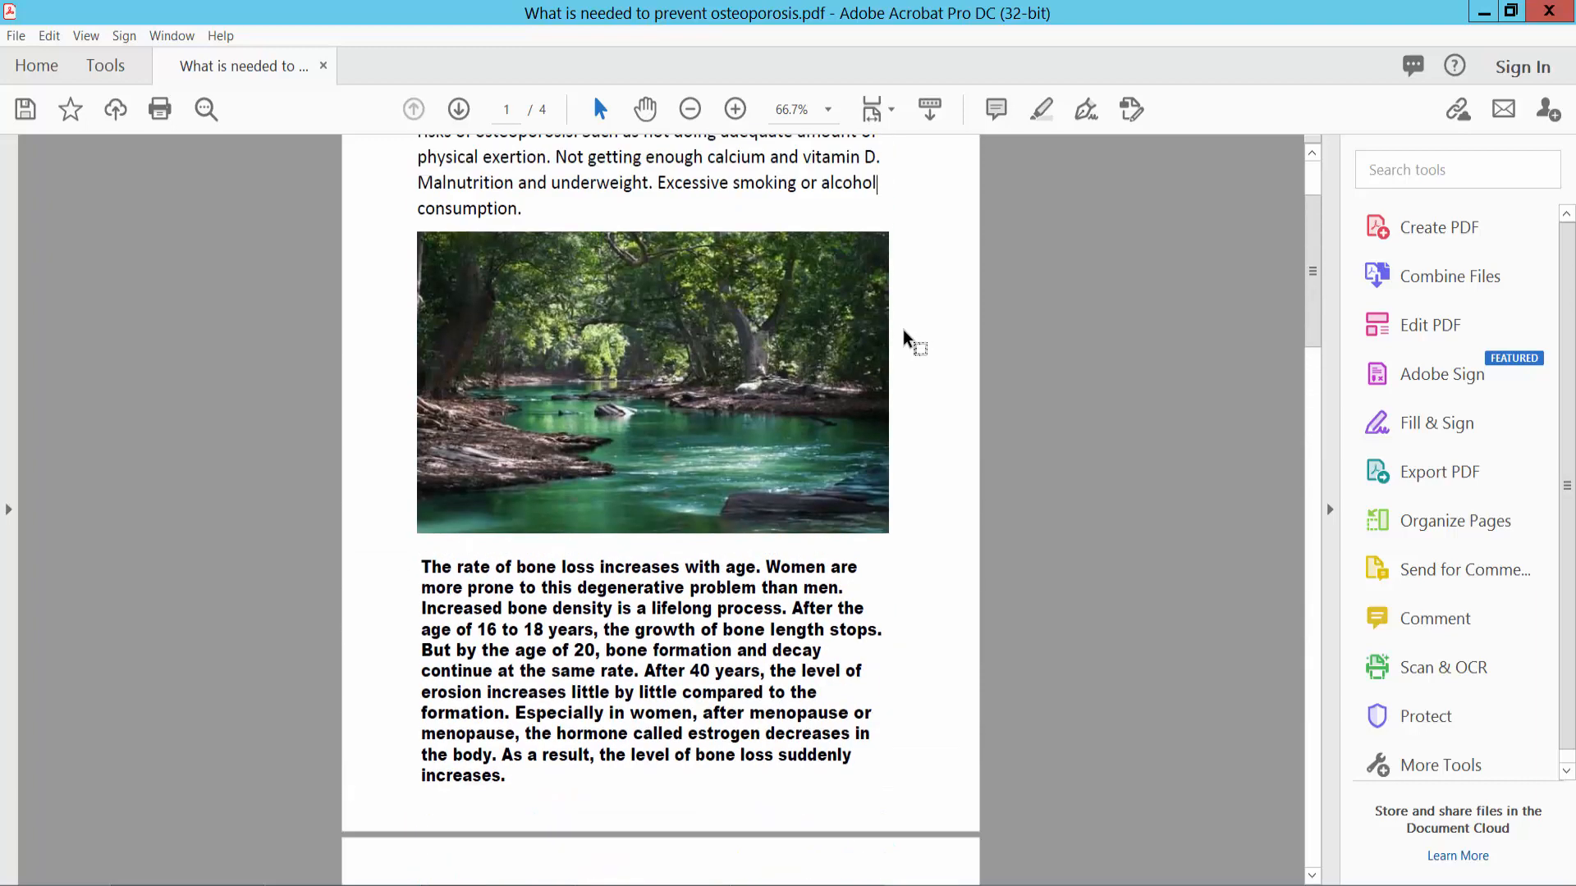
mouse_move(10, 516)
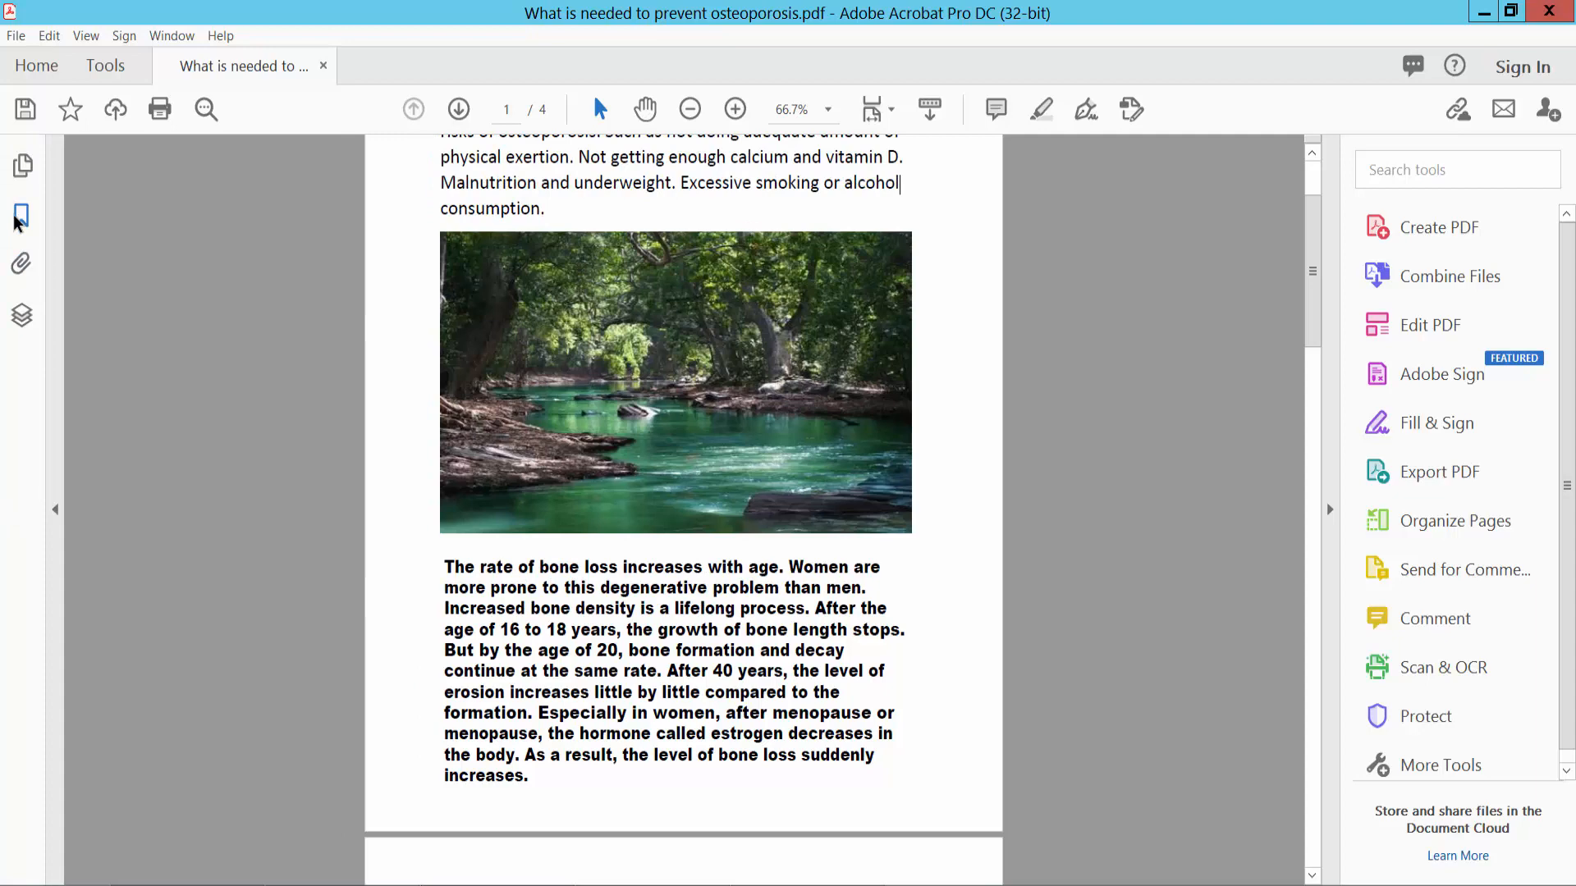
left_click(21, 166)
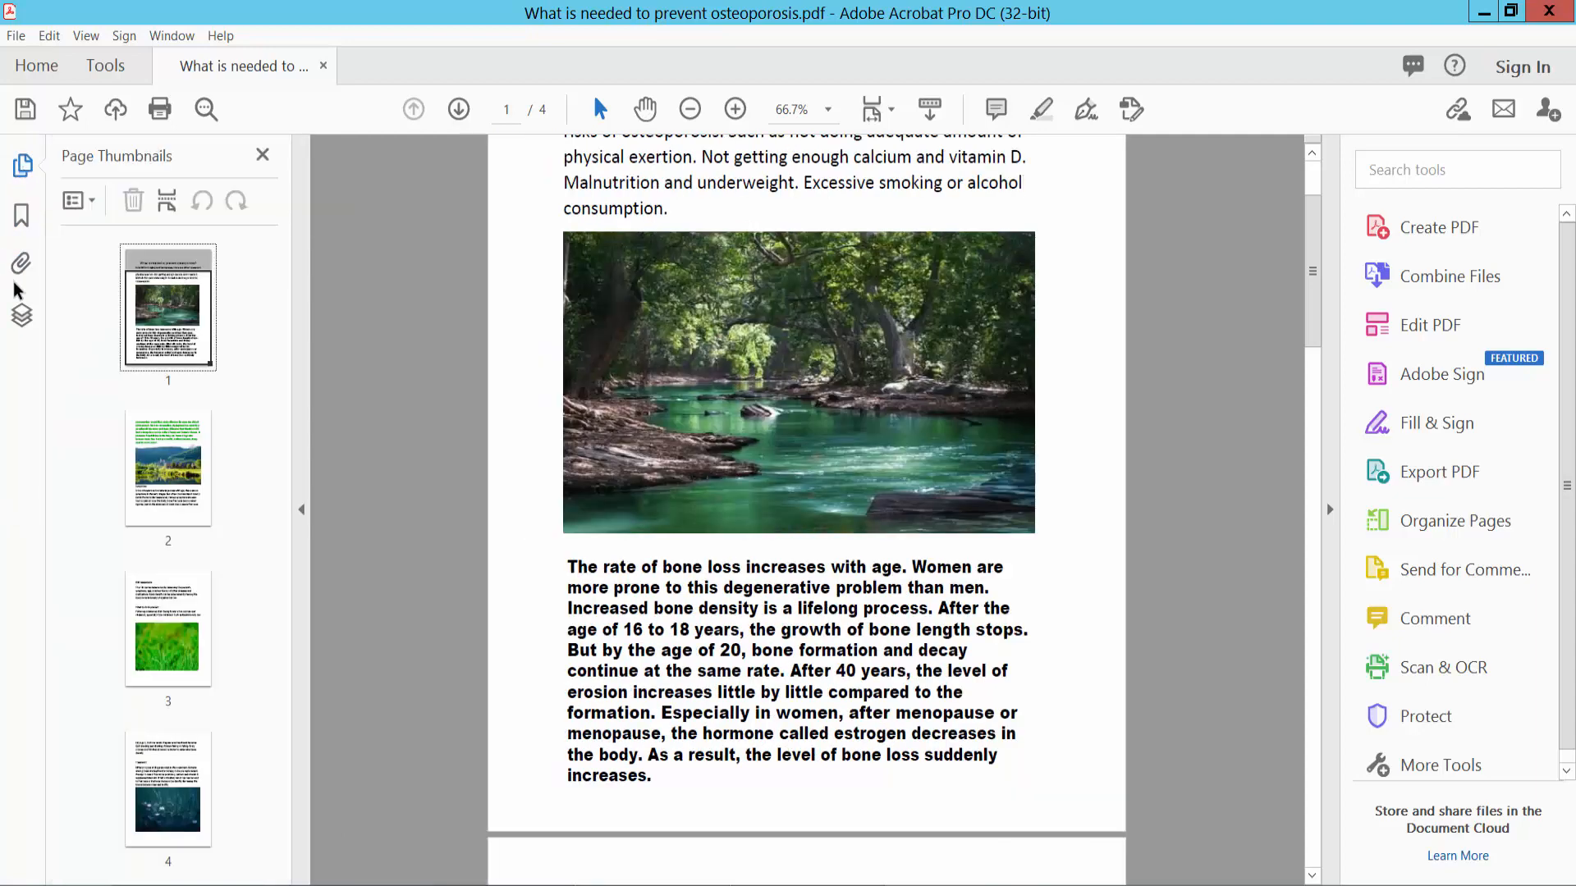
left_click(22, 216)
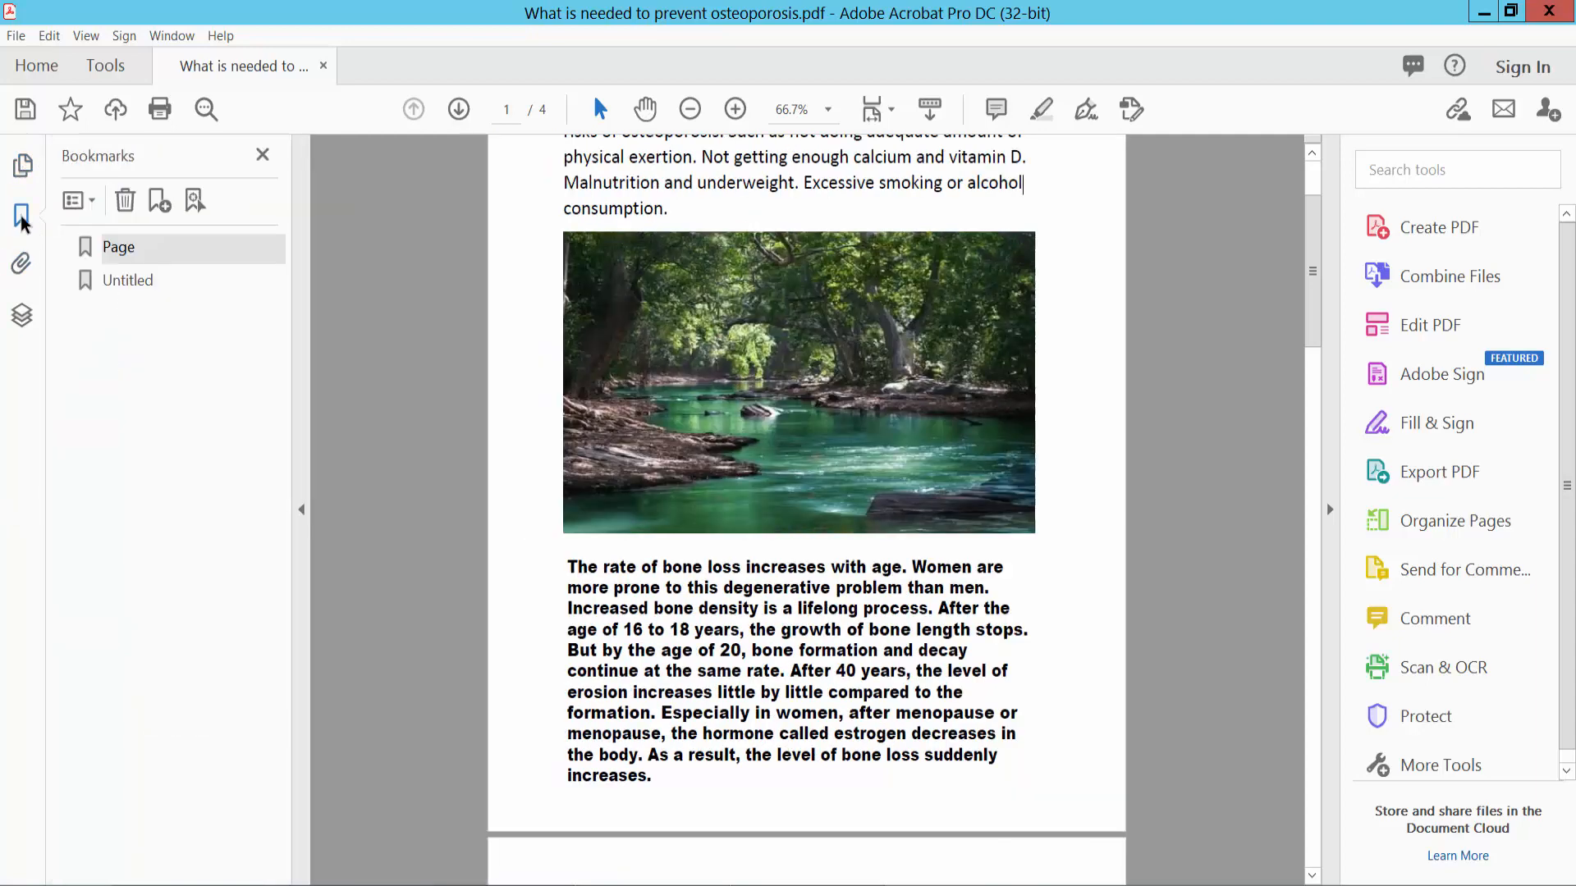
left_click(118, 247)
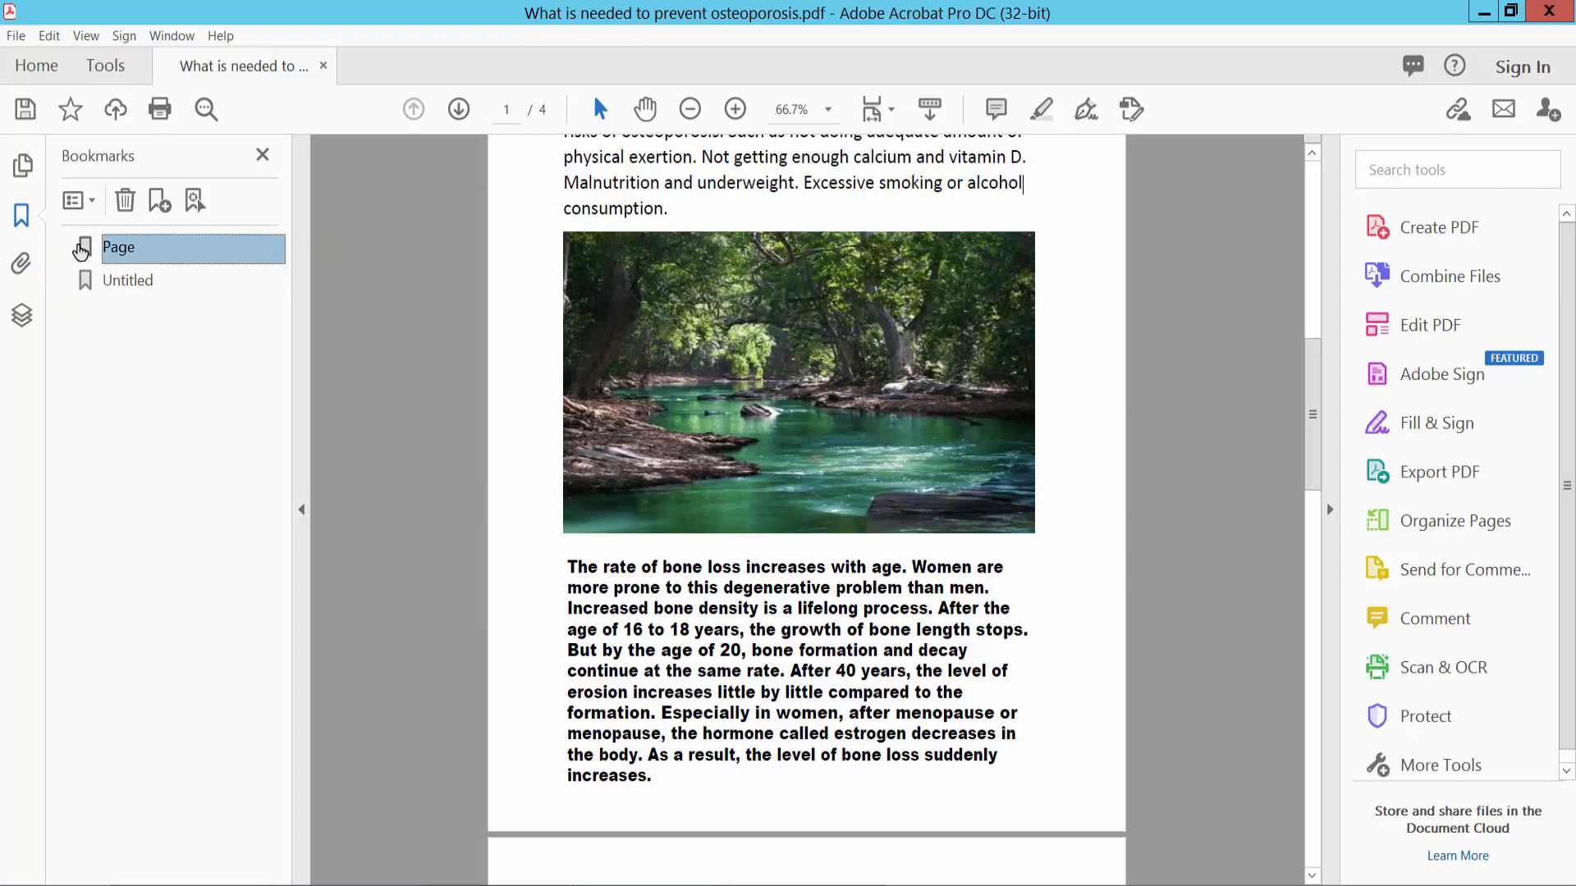
- Delete the Page bookmark with the trash icon
left_click(129, 281)
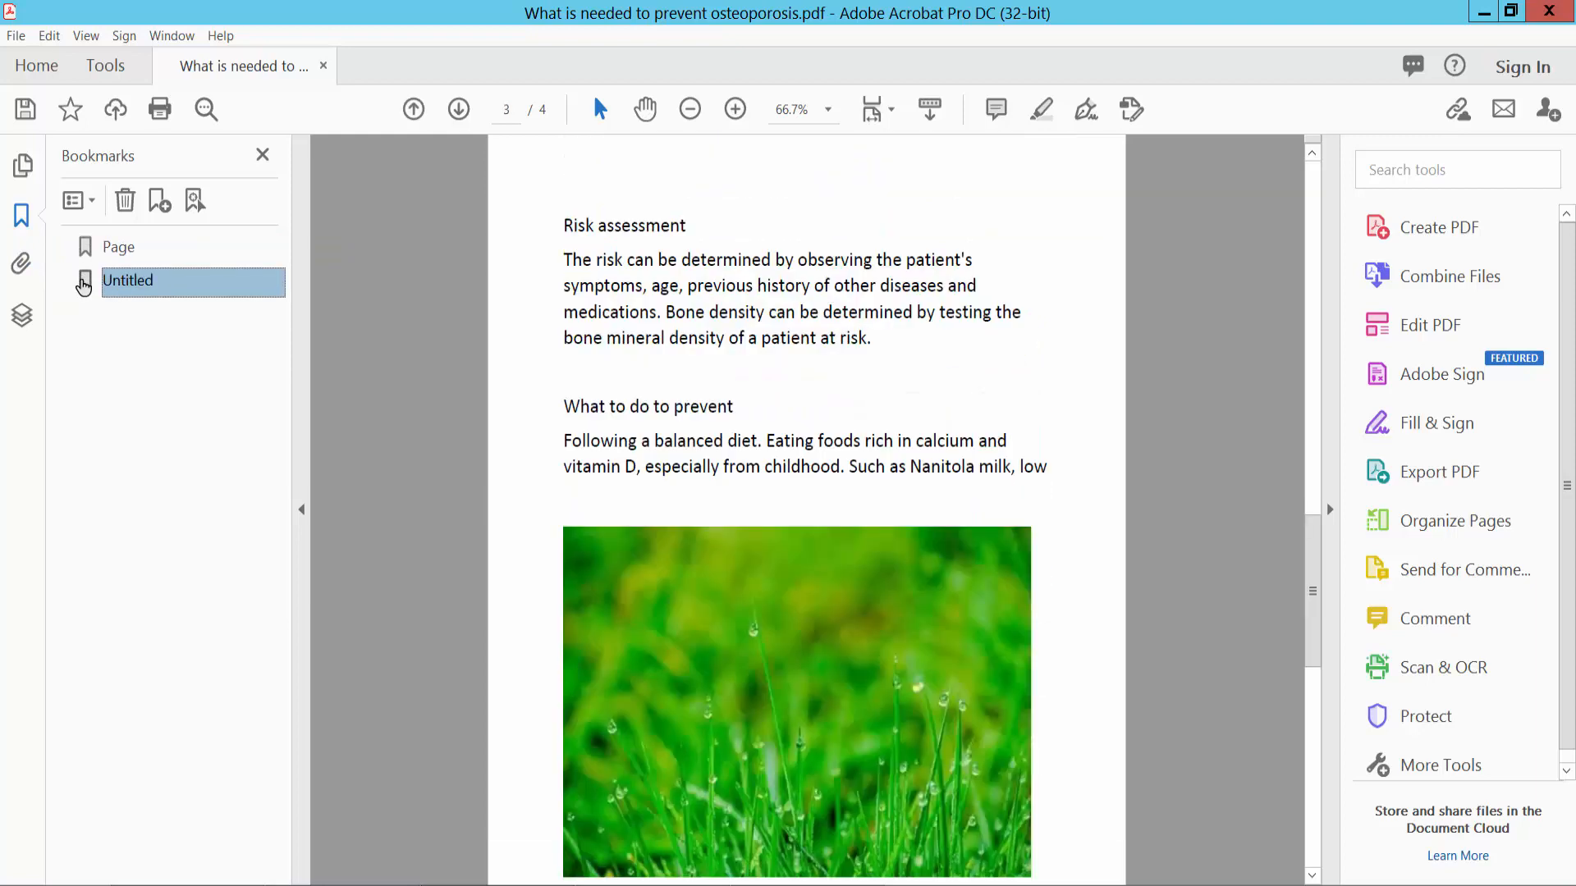
left_click(118, 247)
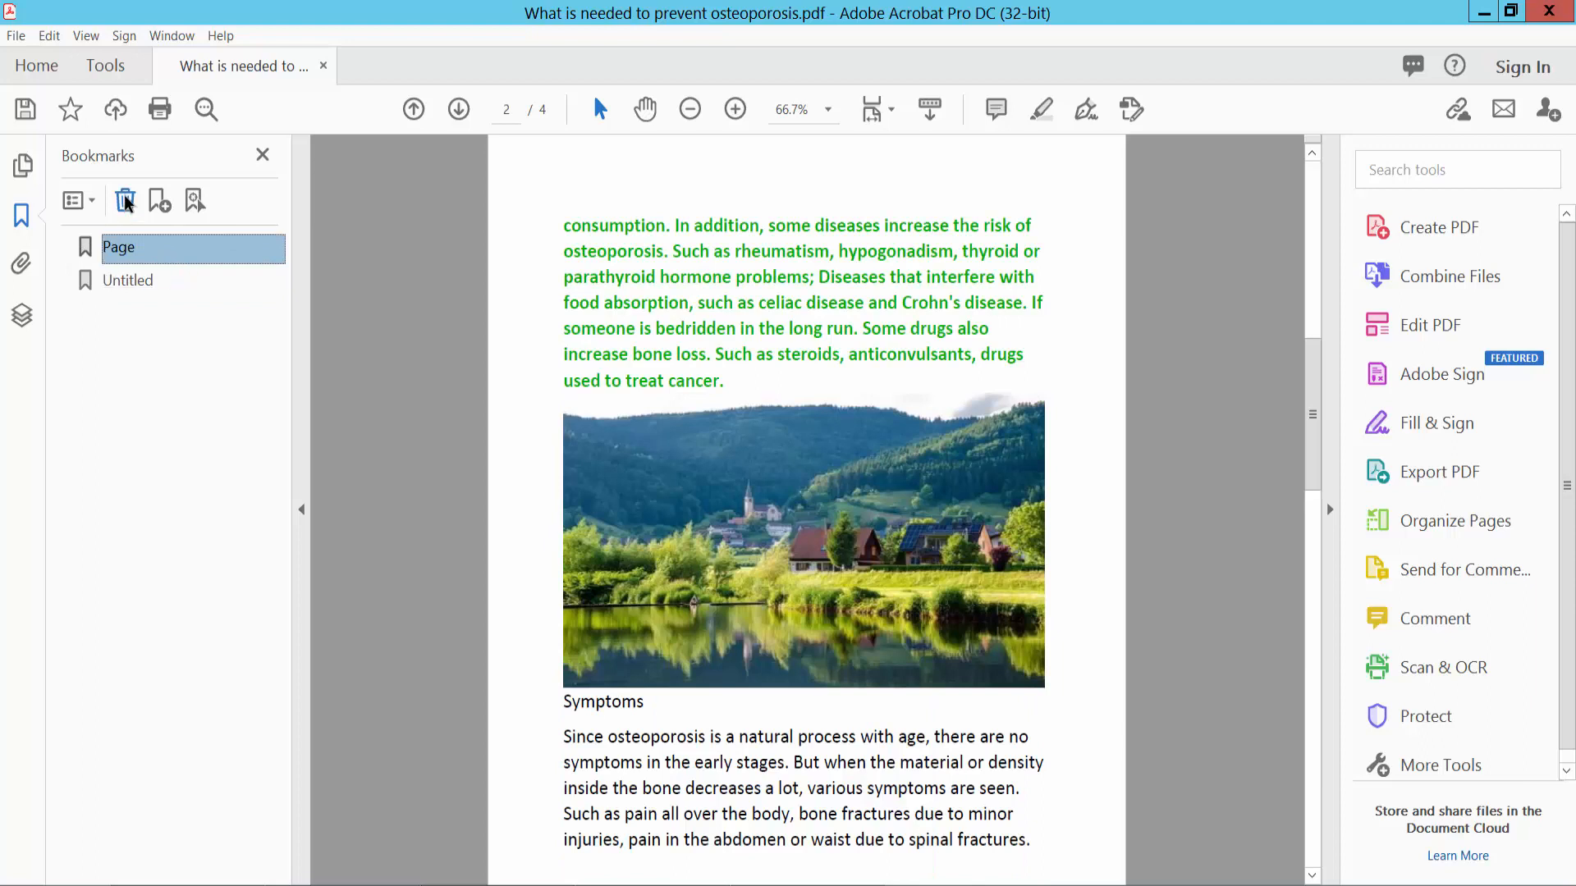
left_click(125, 201)
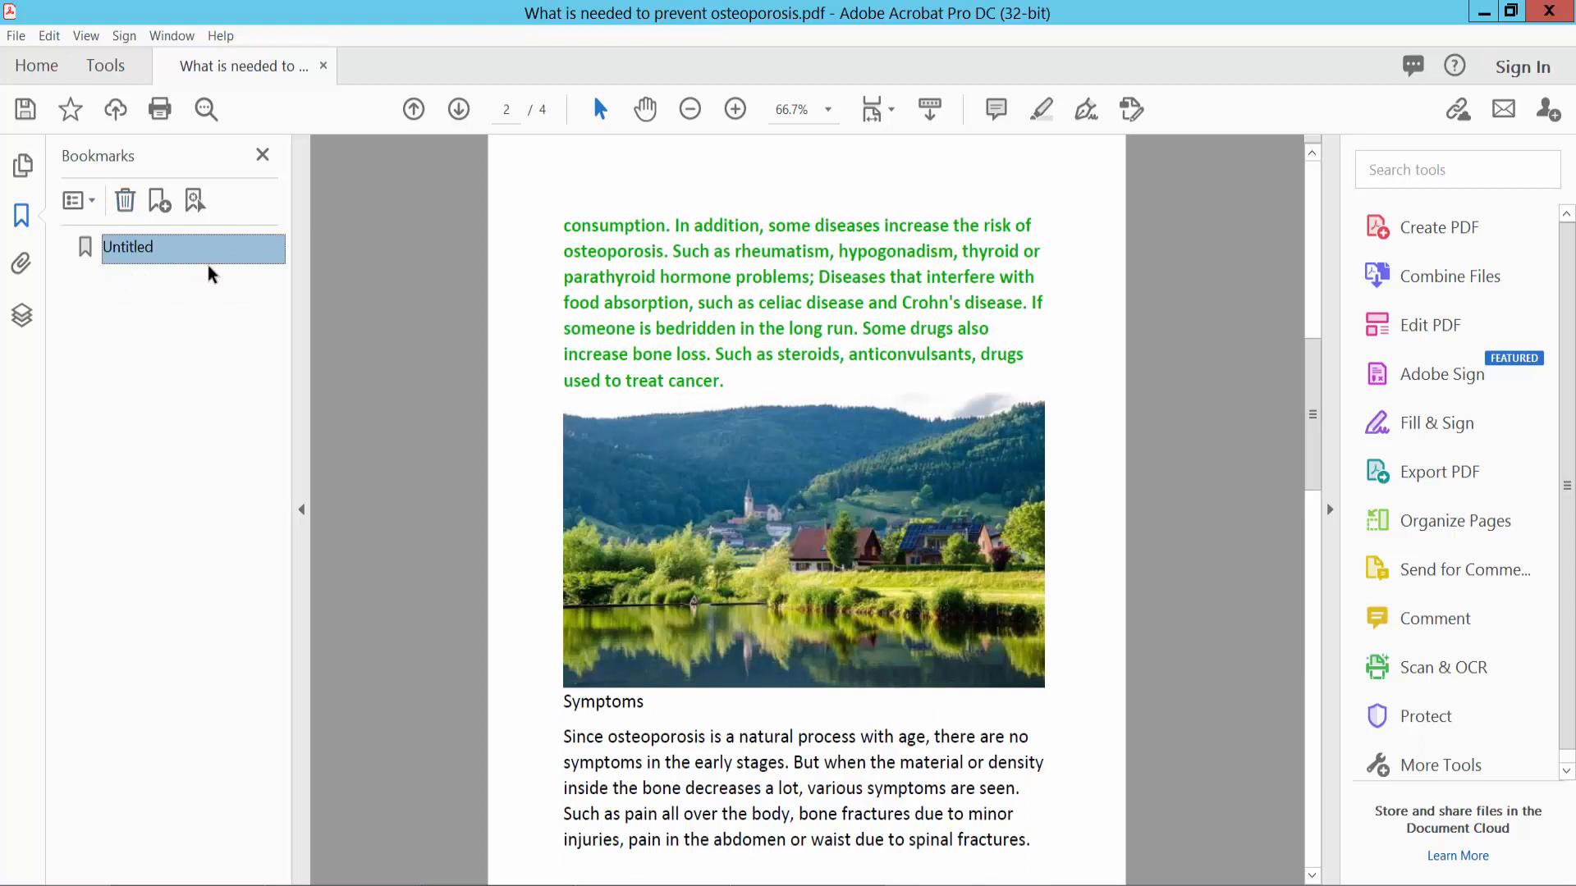
mouse_move(111, 272)
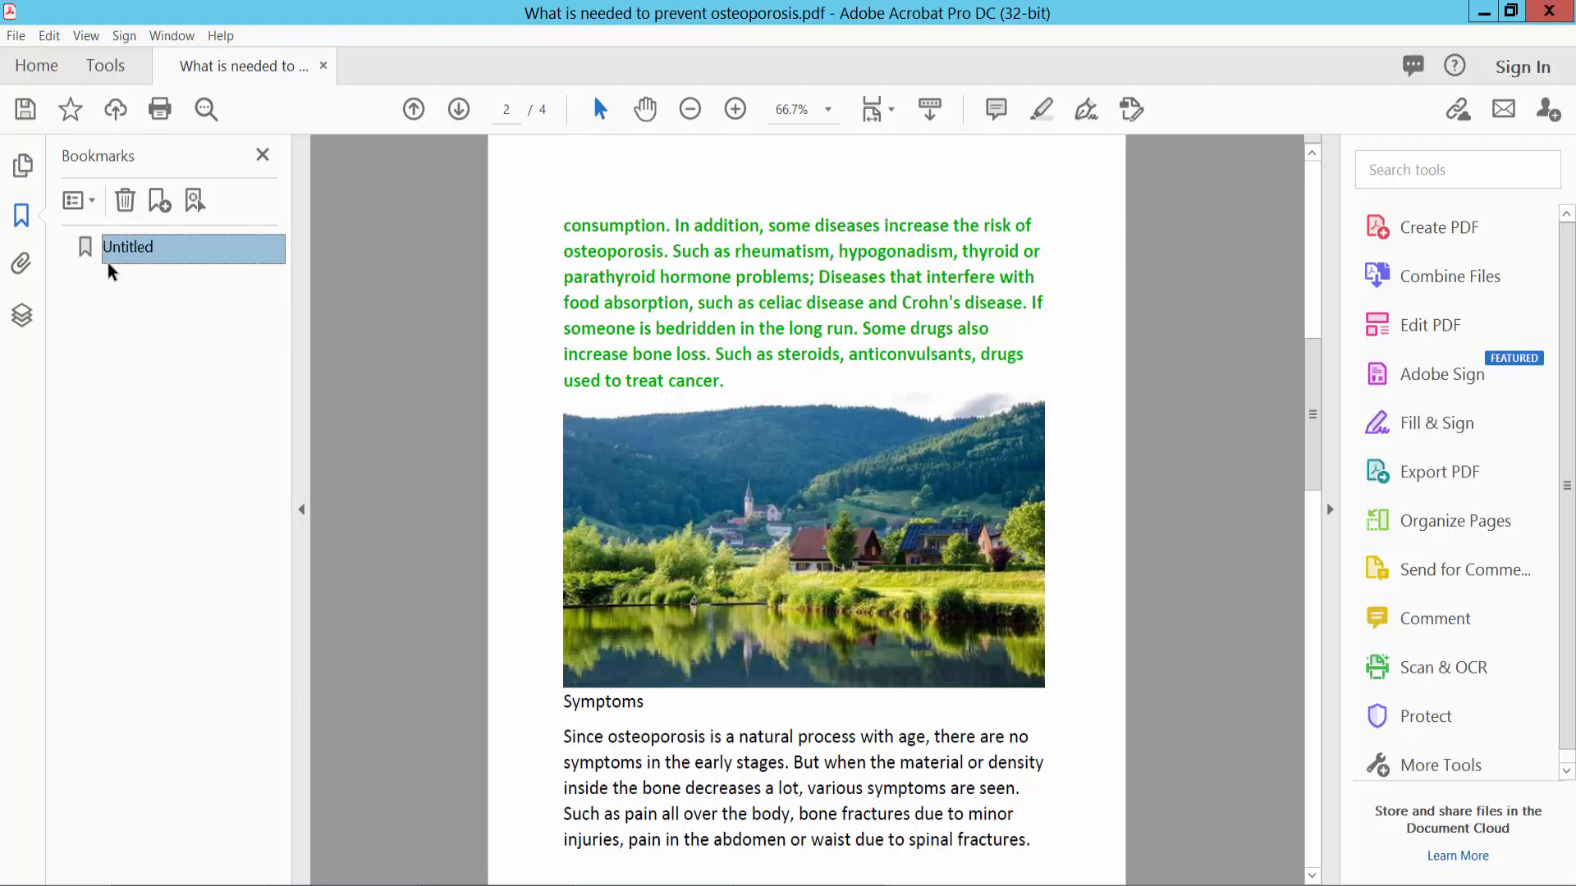
- Delete the Untitled bookmark via its context menu and hide the empty Bookmarks pane
left_click(458, 109)
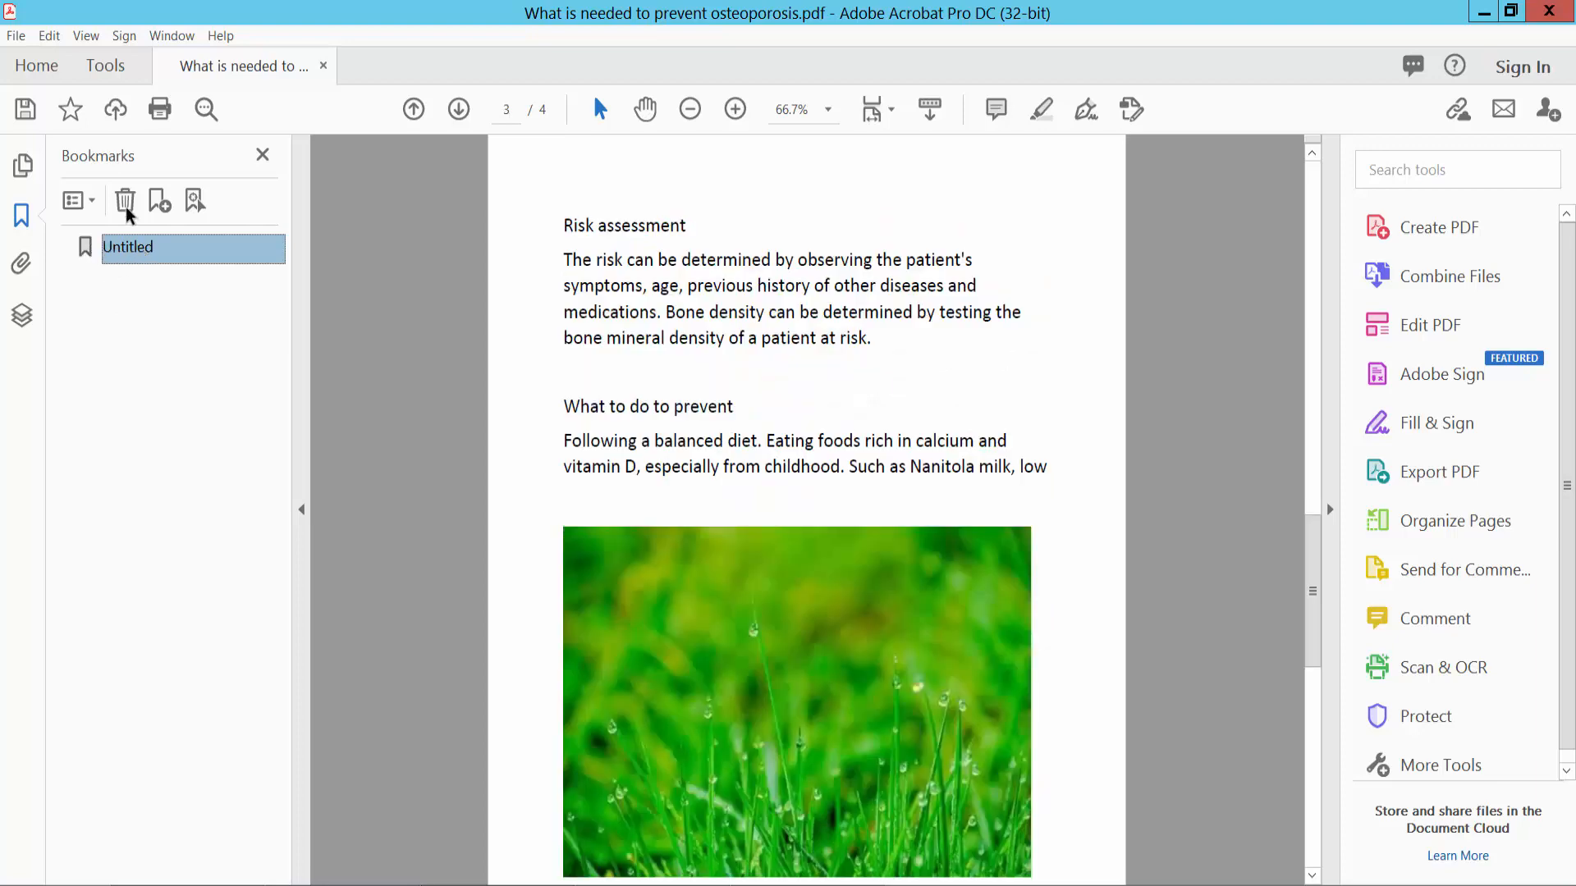
right_click(128, 247)
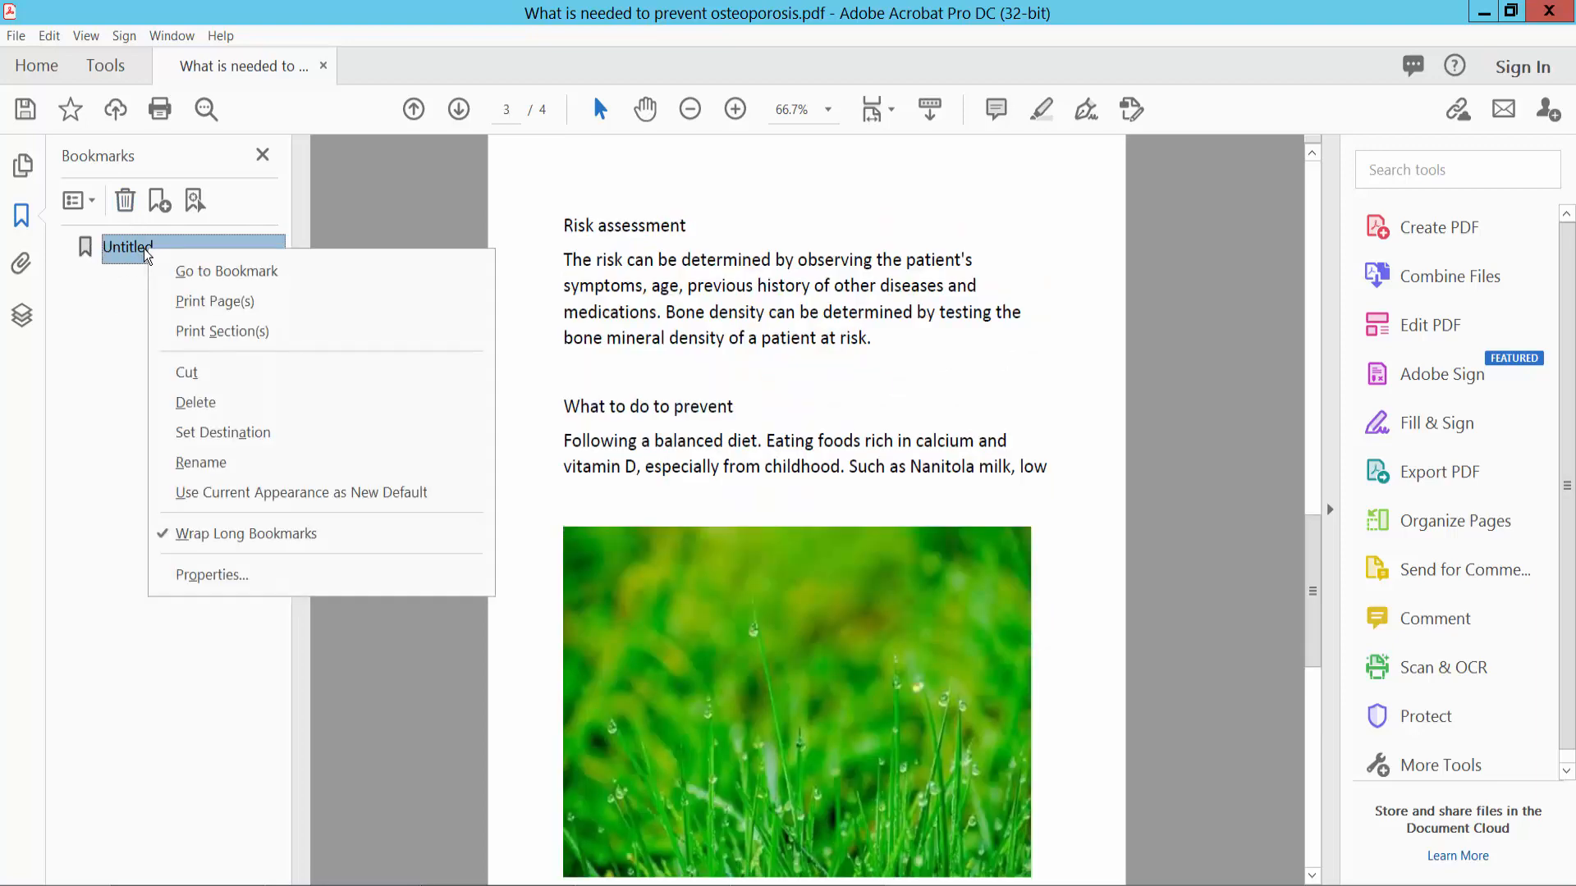
left_click(197, 402)
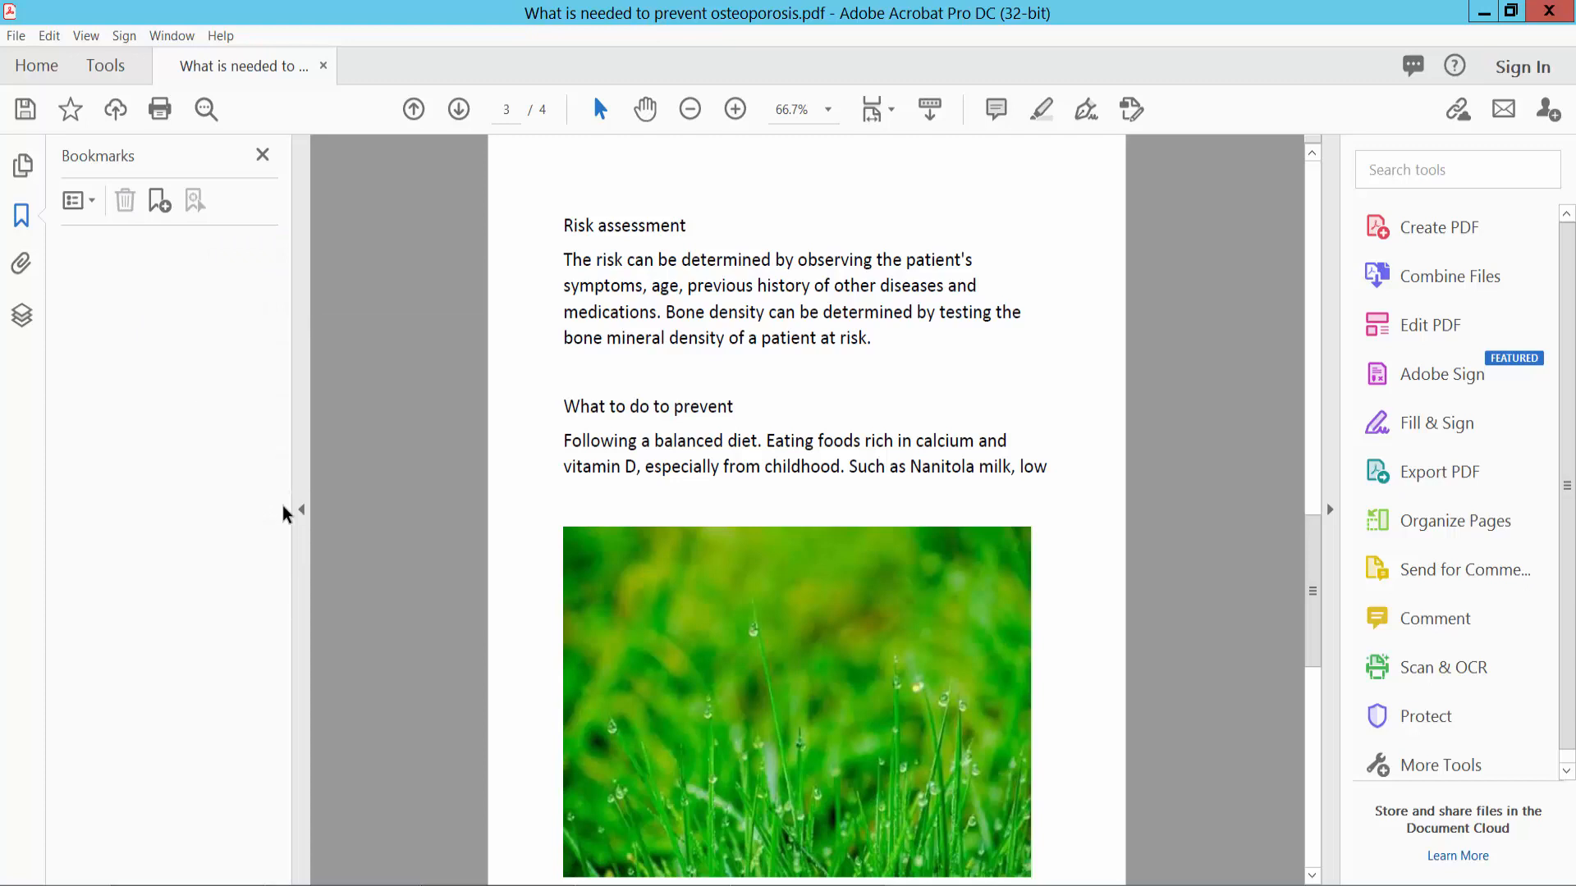
left_click(263, 155)
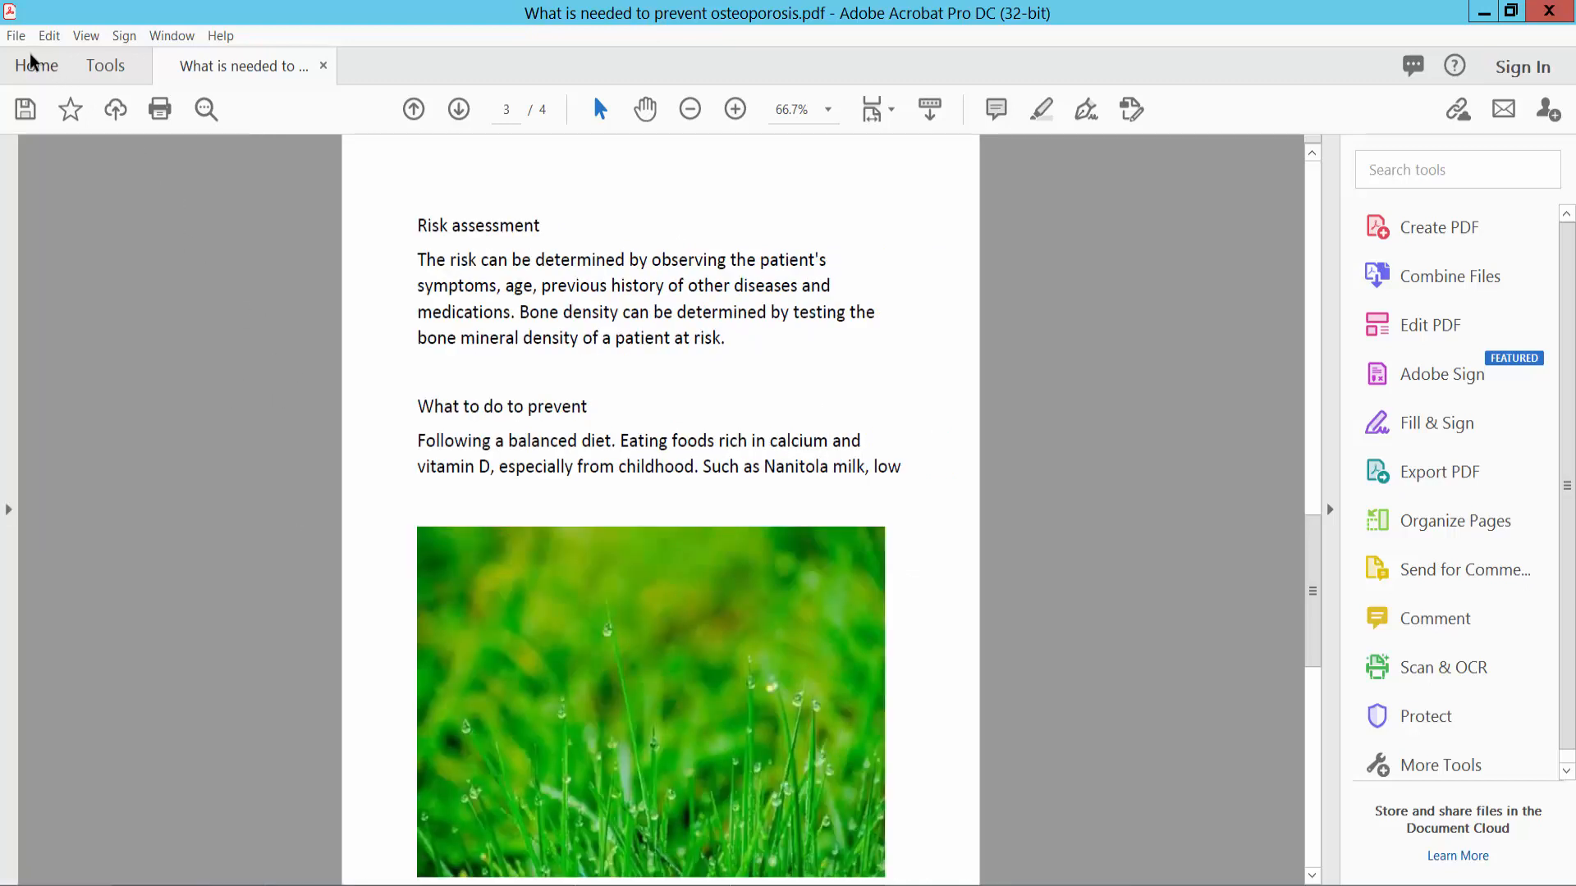
- Return to the Home screen with the osteoporosis PDF in Recent files
left_click(15, 35)
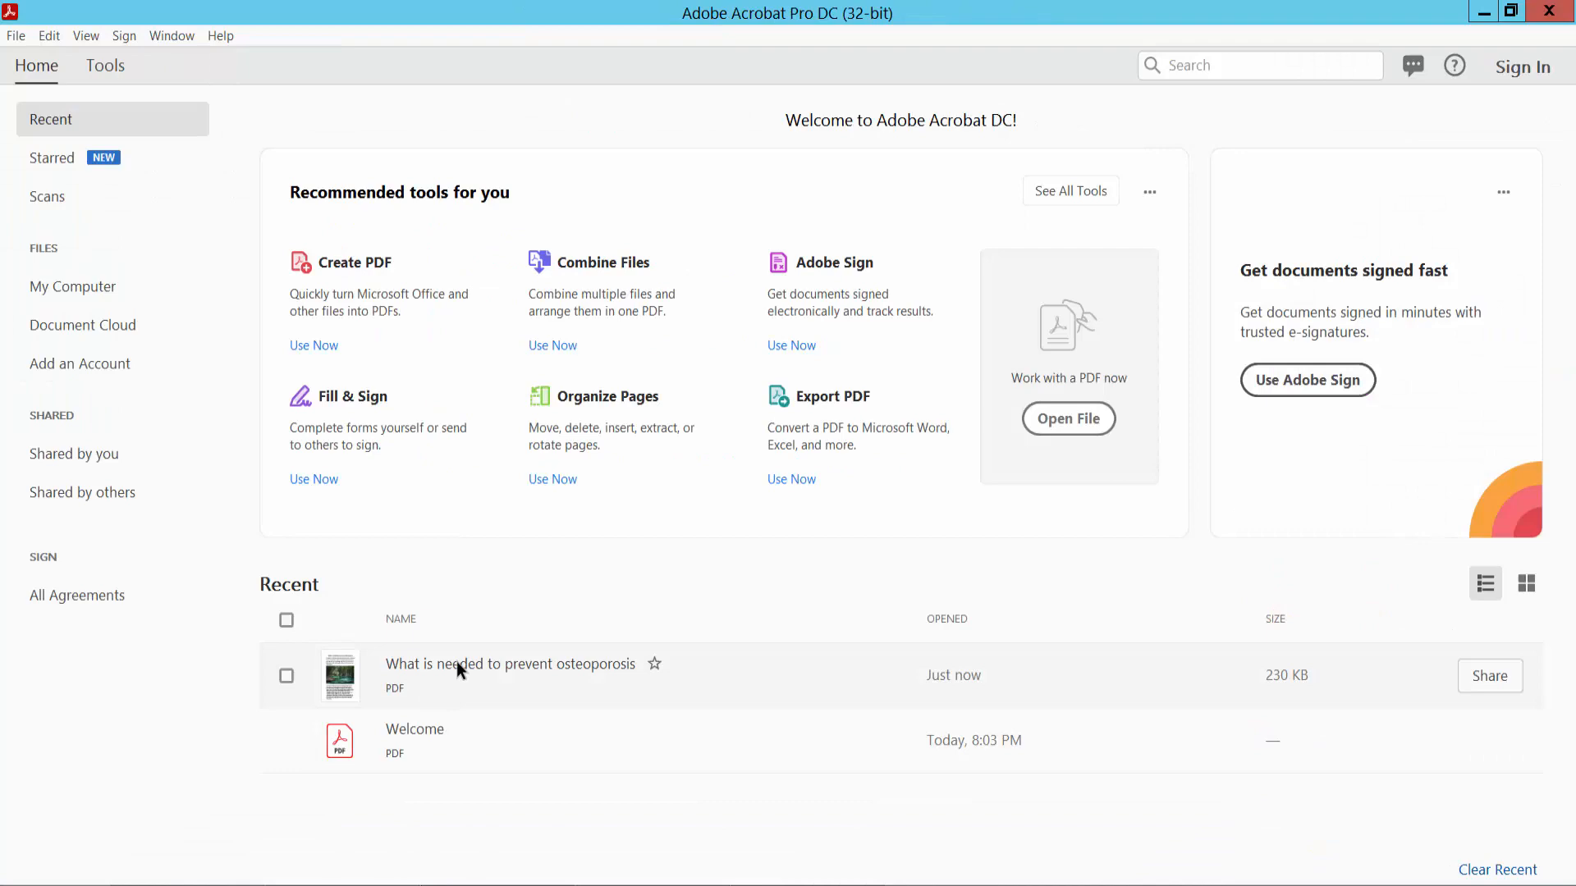
- Reopen the osteoporosis PDF from Recent and confirm the Bookmarks panel is empty
double_click(509, 663)
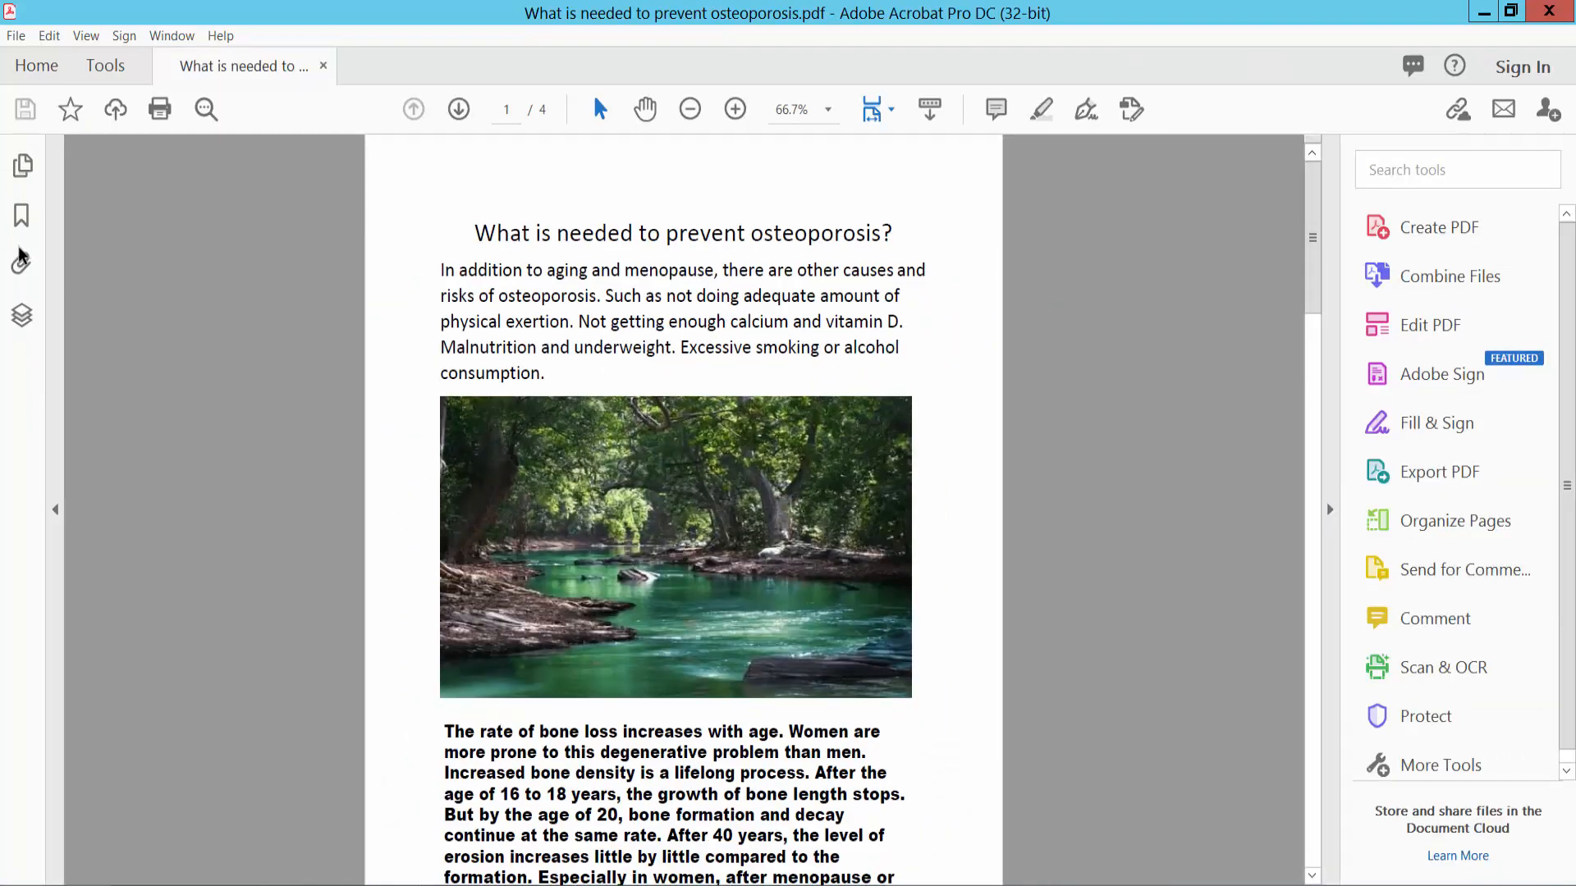
left_click(21, 215)
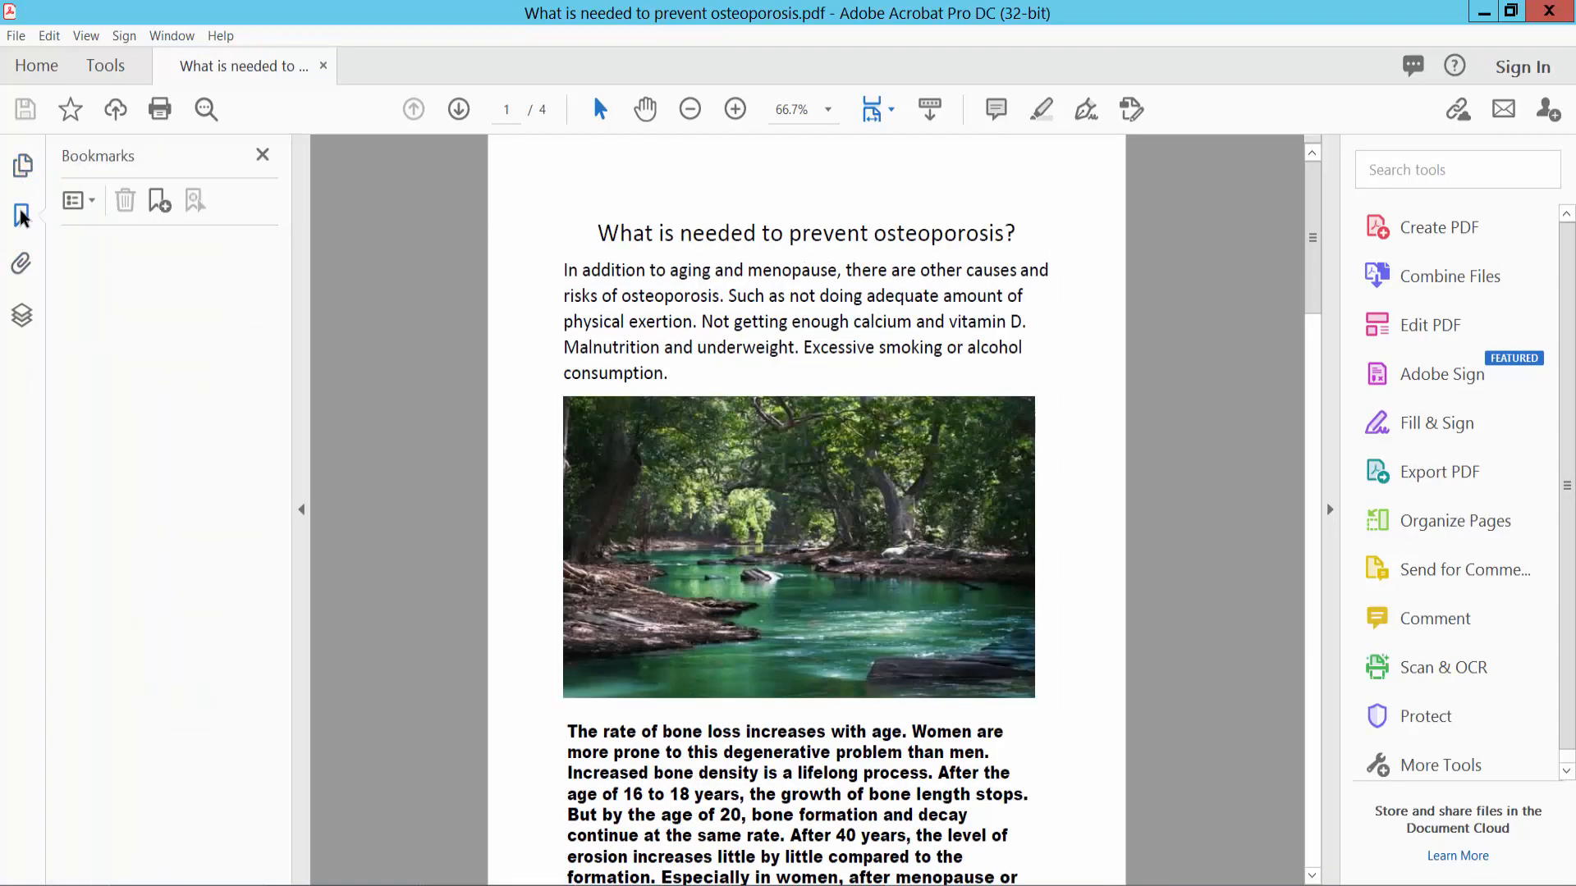